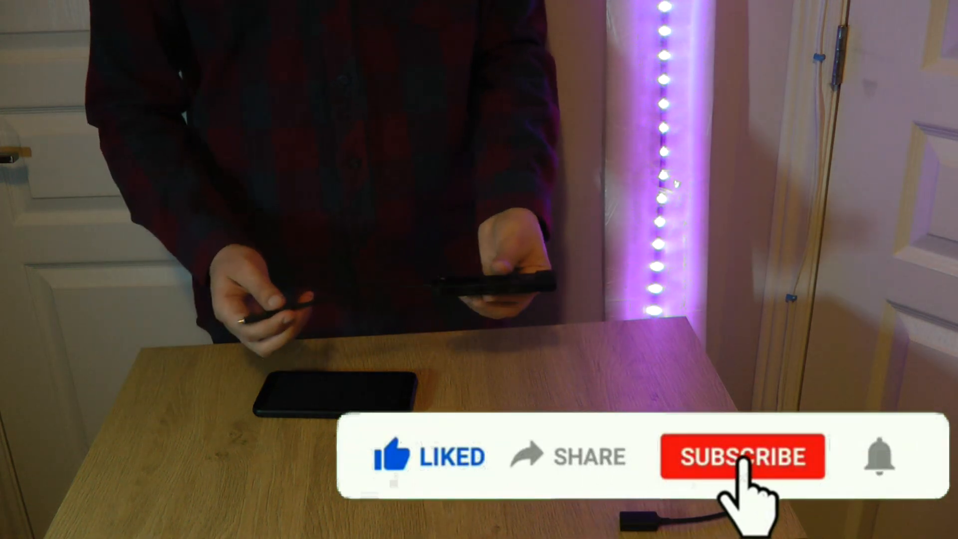
pyautogui.click(741, 456)
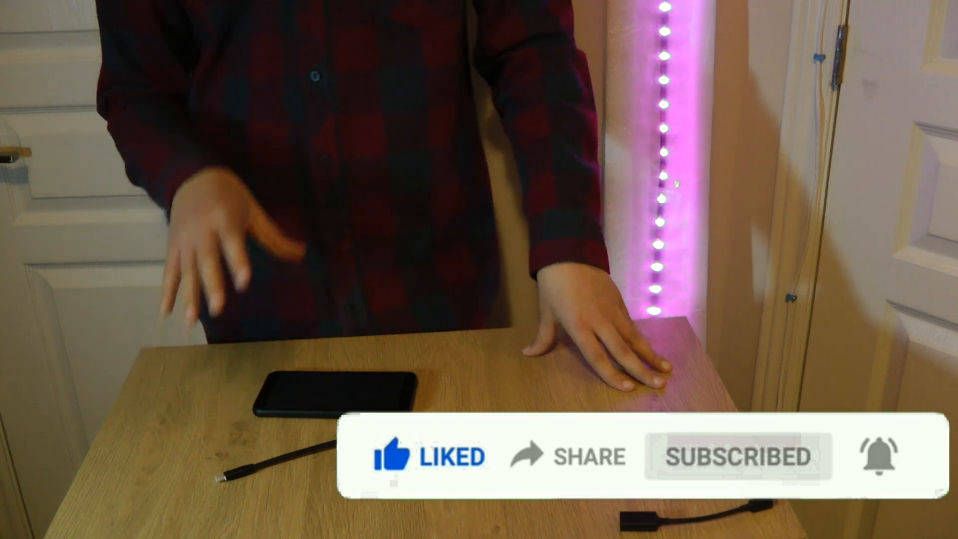